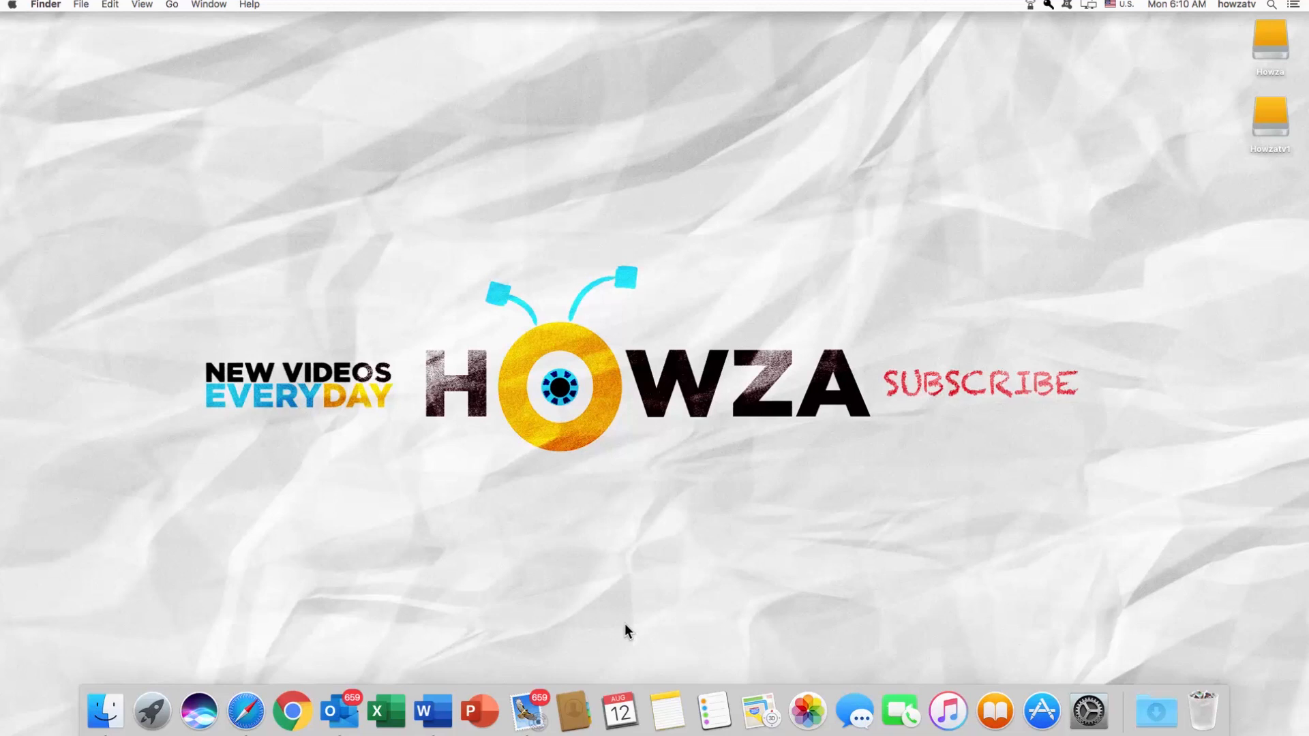
mouse_move(431, 718)
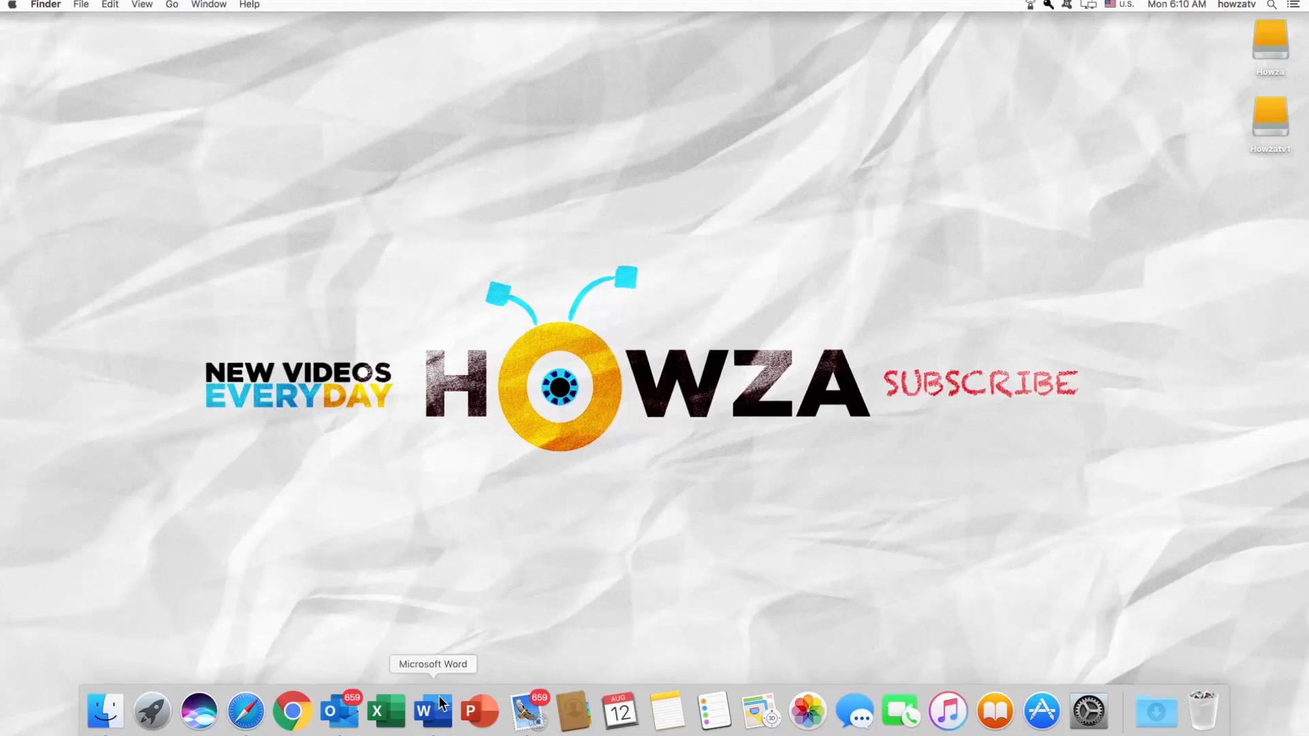
Launch Word from the Dock and place the insertion point in the blank document.
left_click(431, 708)
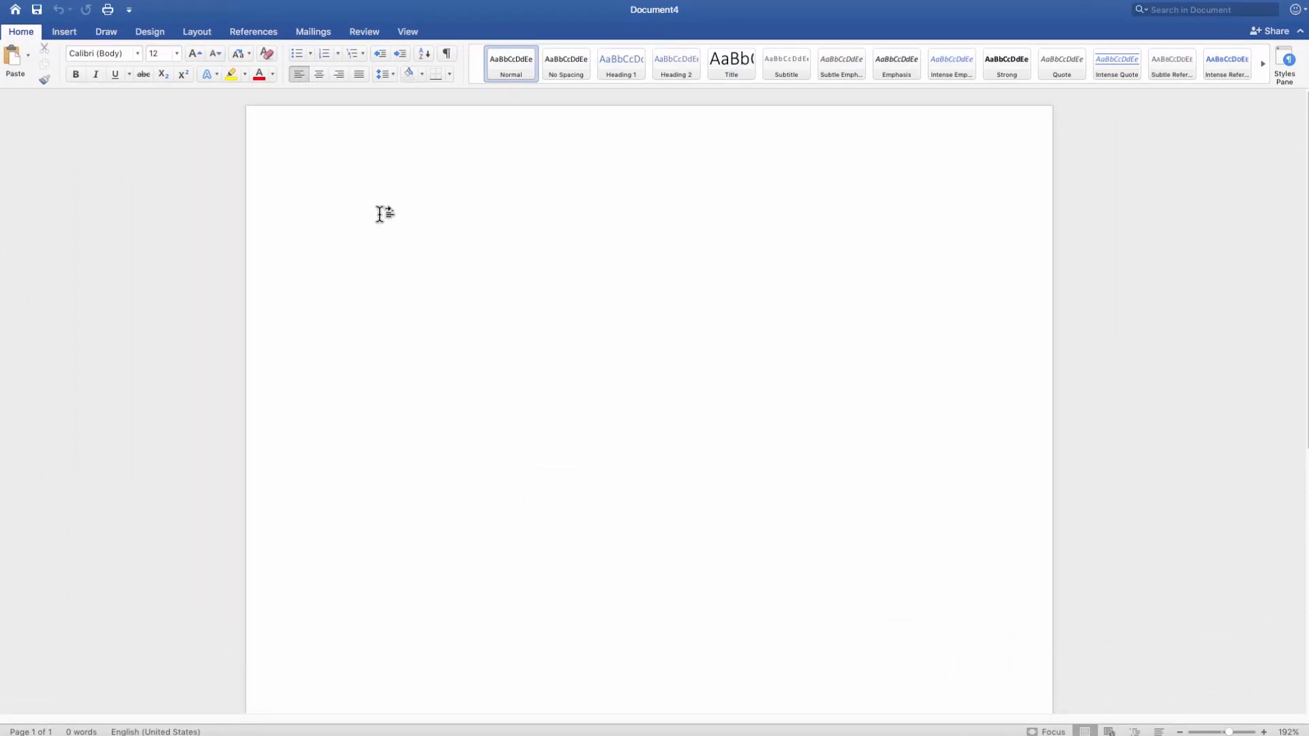
left_click(379, 213)
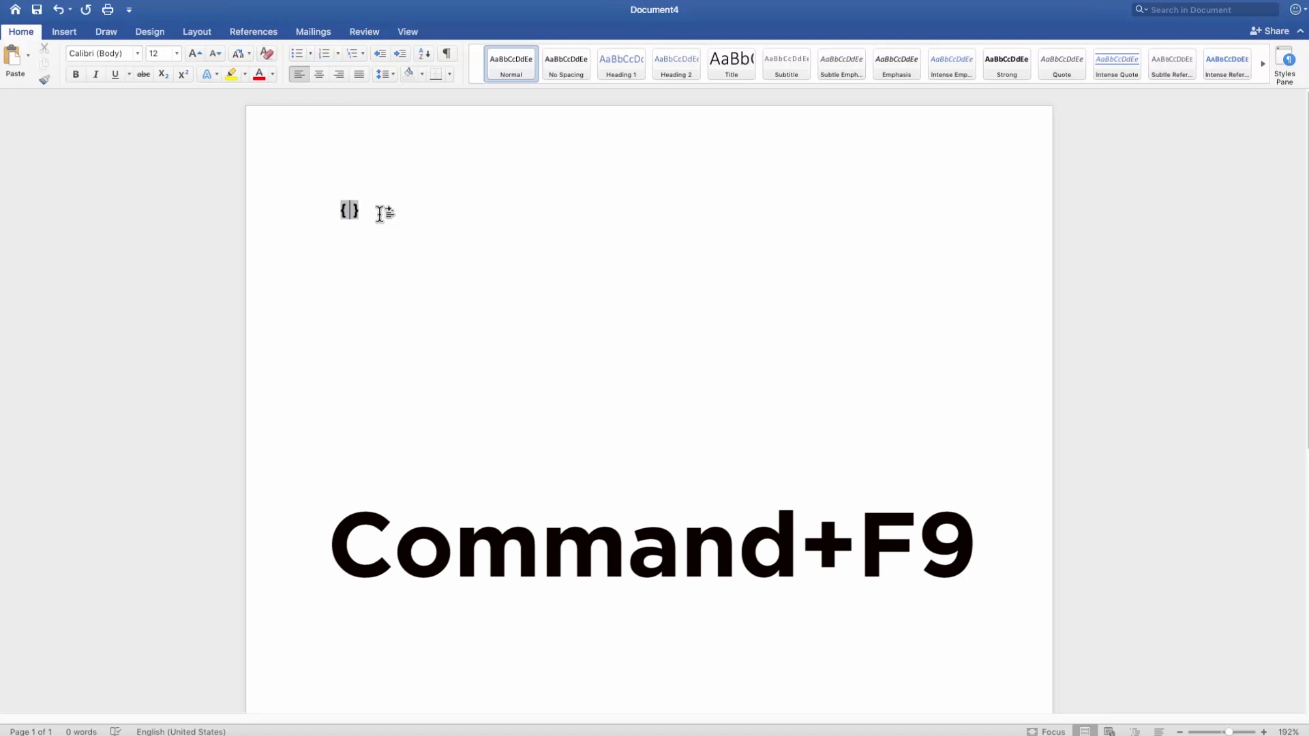
Insert a field and enter the formula =567\*Roman inside its braces.
key("cmd+F9")
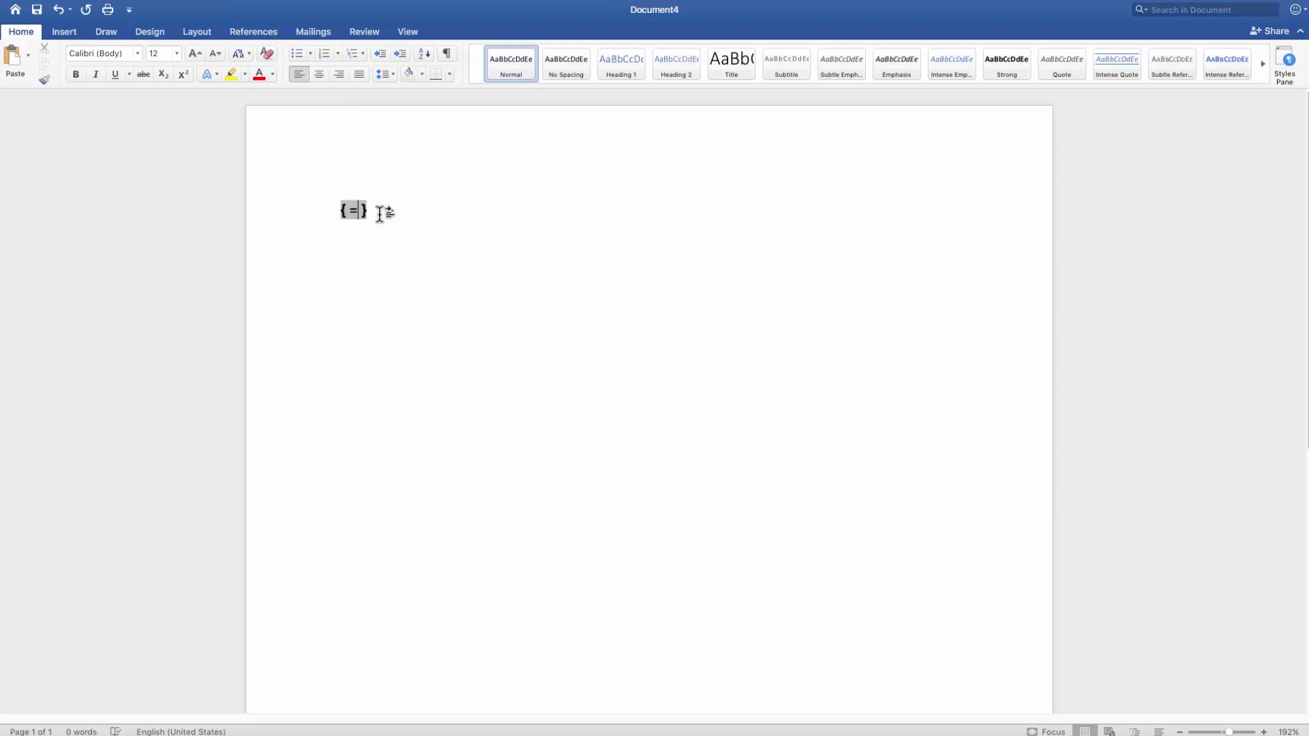
type("56")
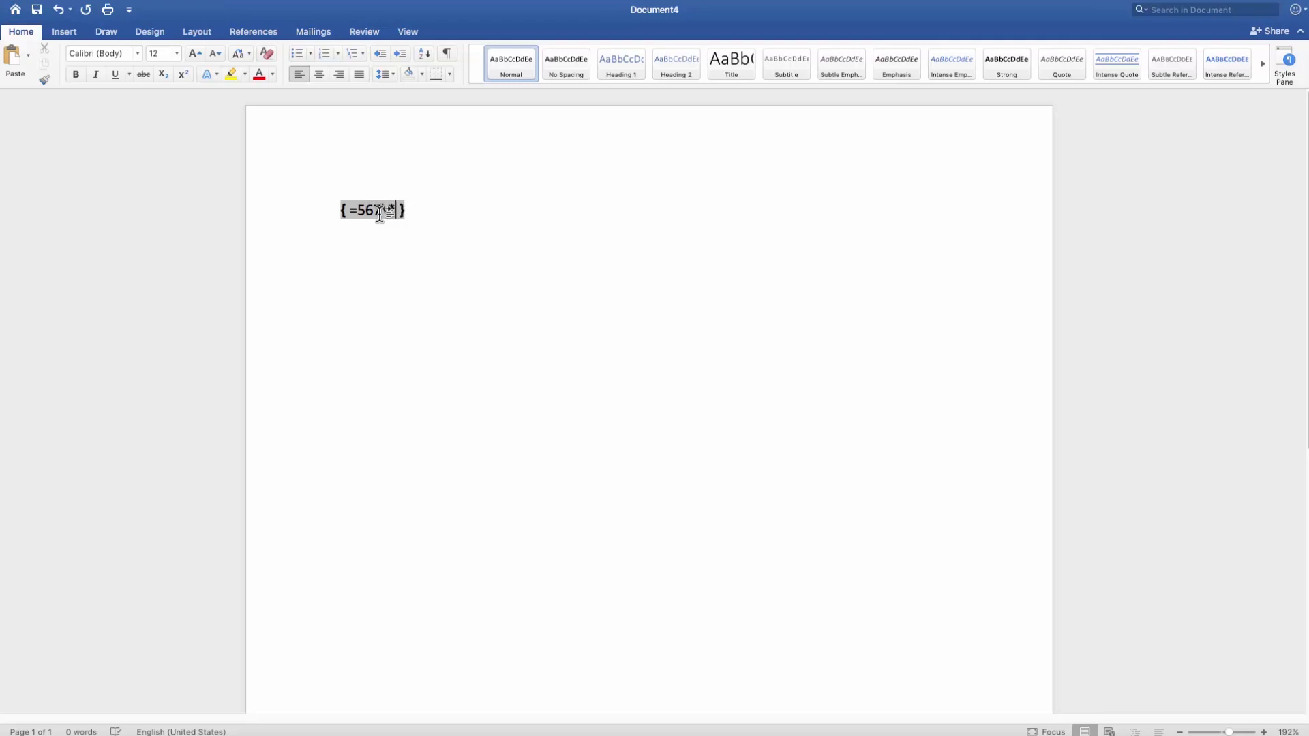
type("Roman")
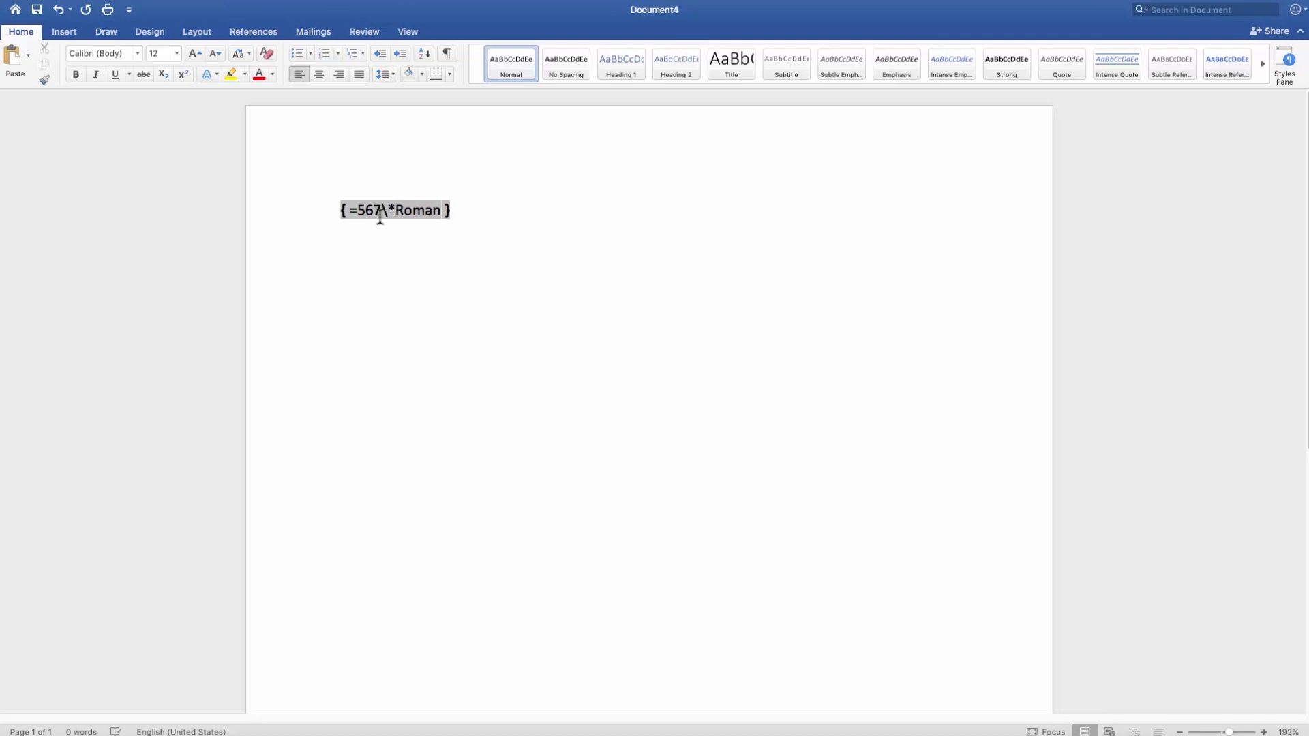
key("F9")
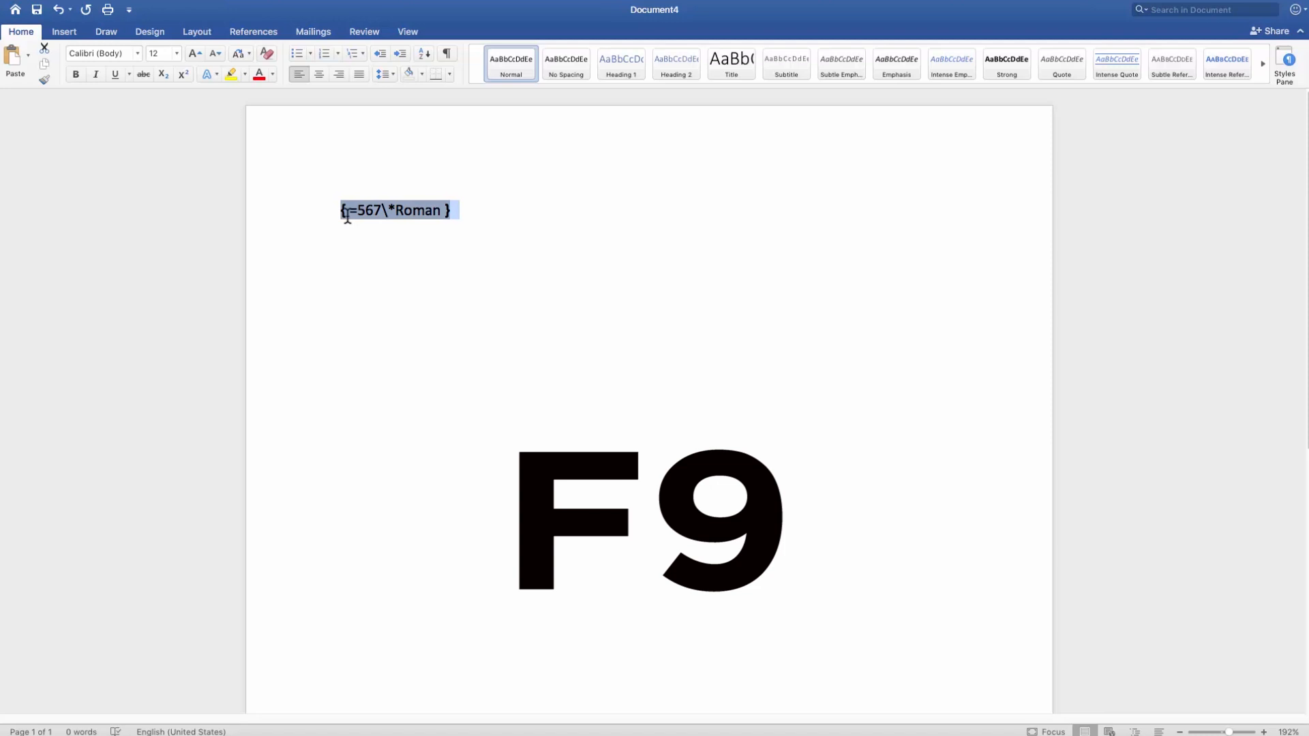
Update the field so it shows DLXVII and start a new line below it.
key("F9")
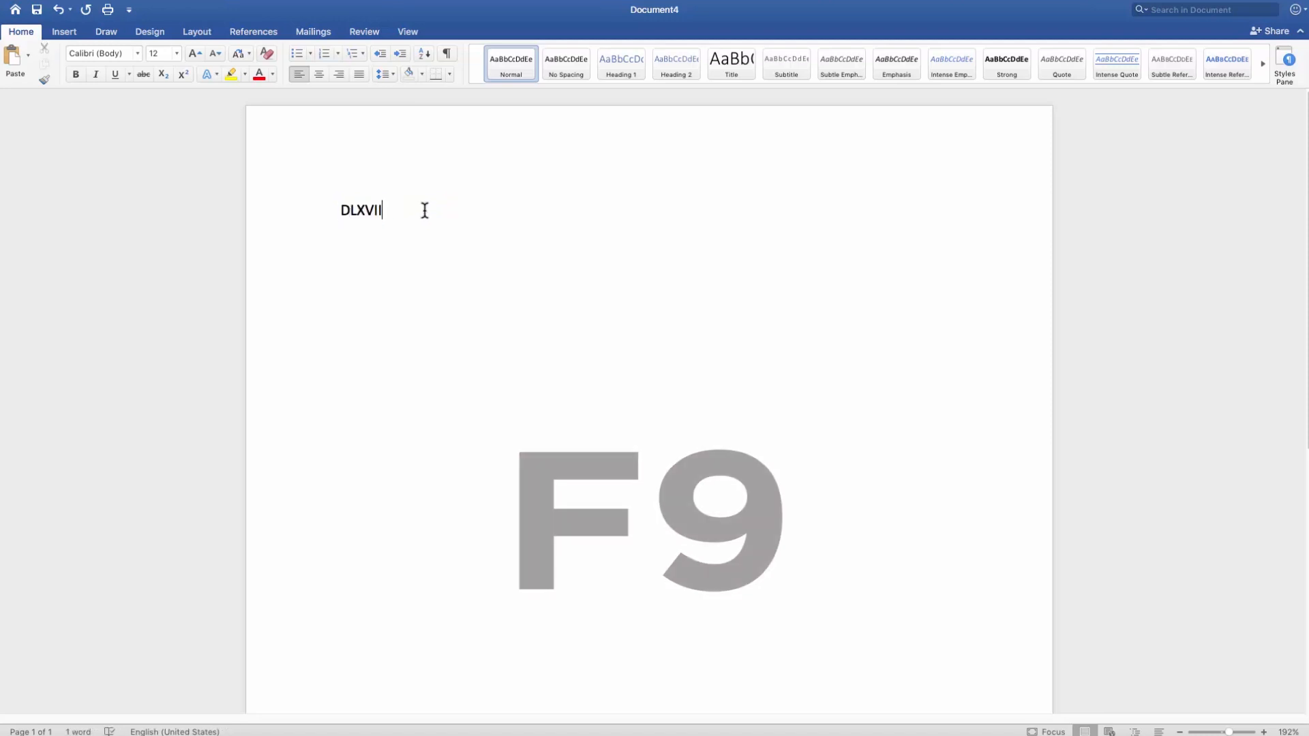
key("F9")
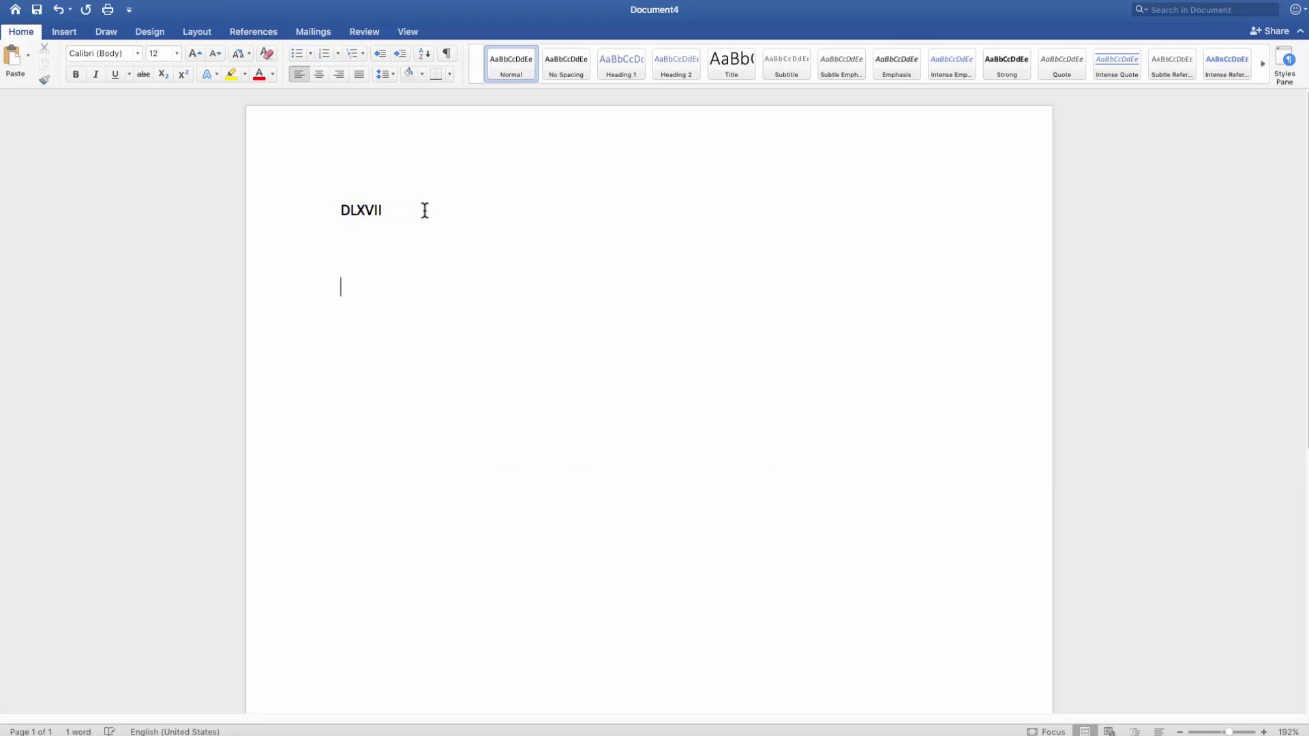
Insert a second field holding the formula =1236\*Roman.
type("{}")
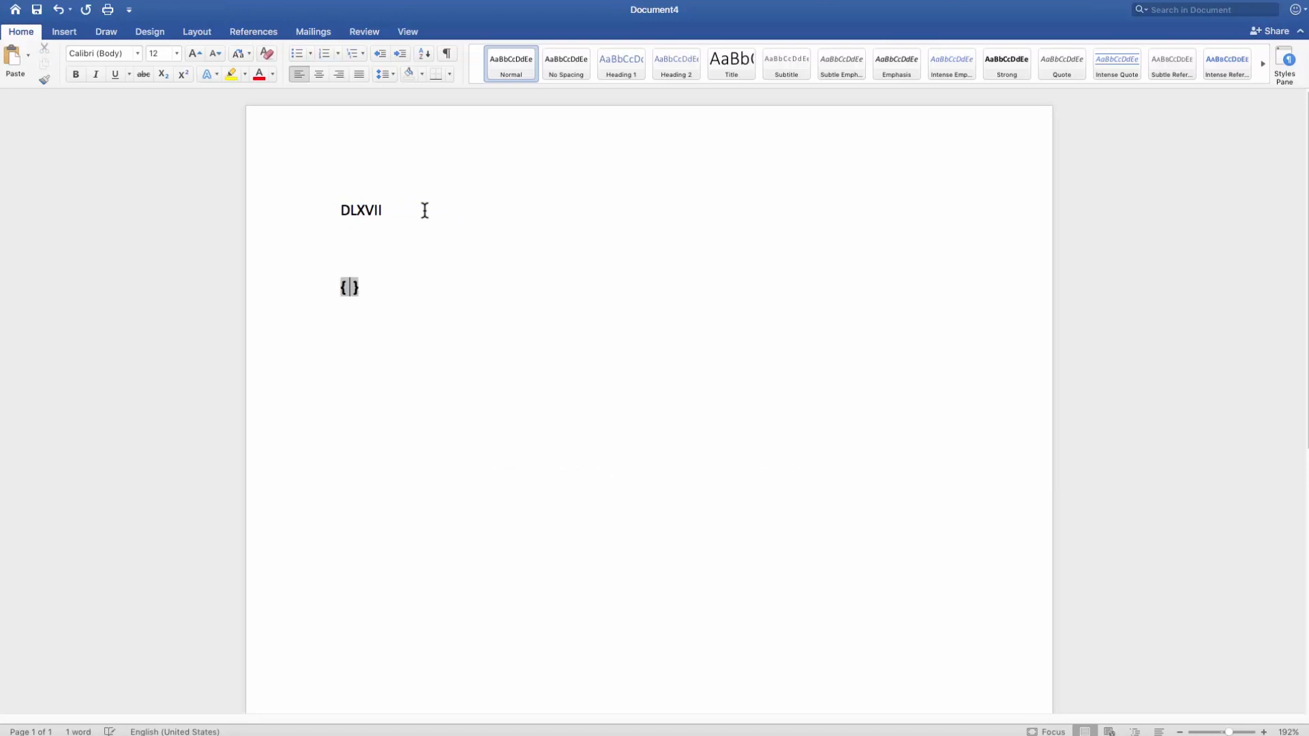
type("=")
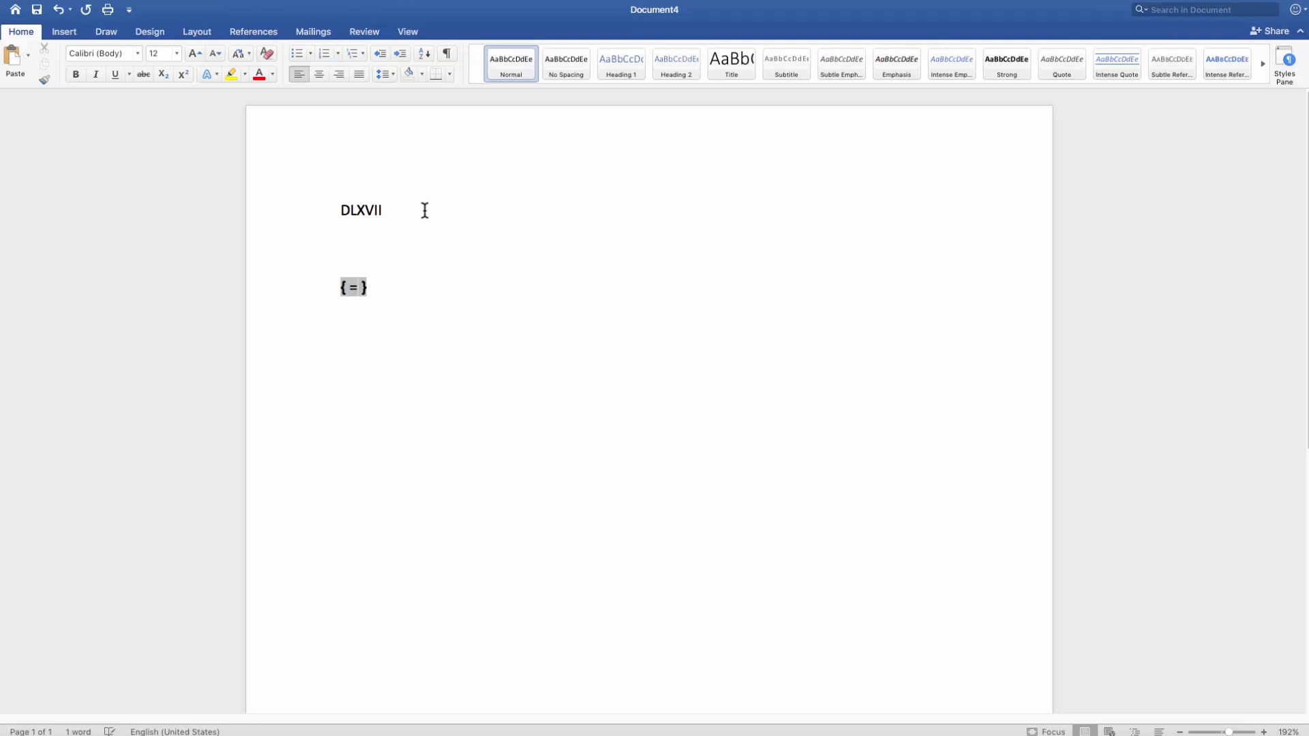
type("1236")
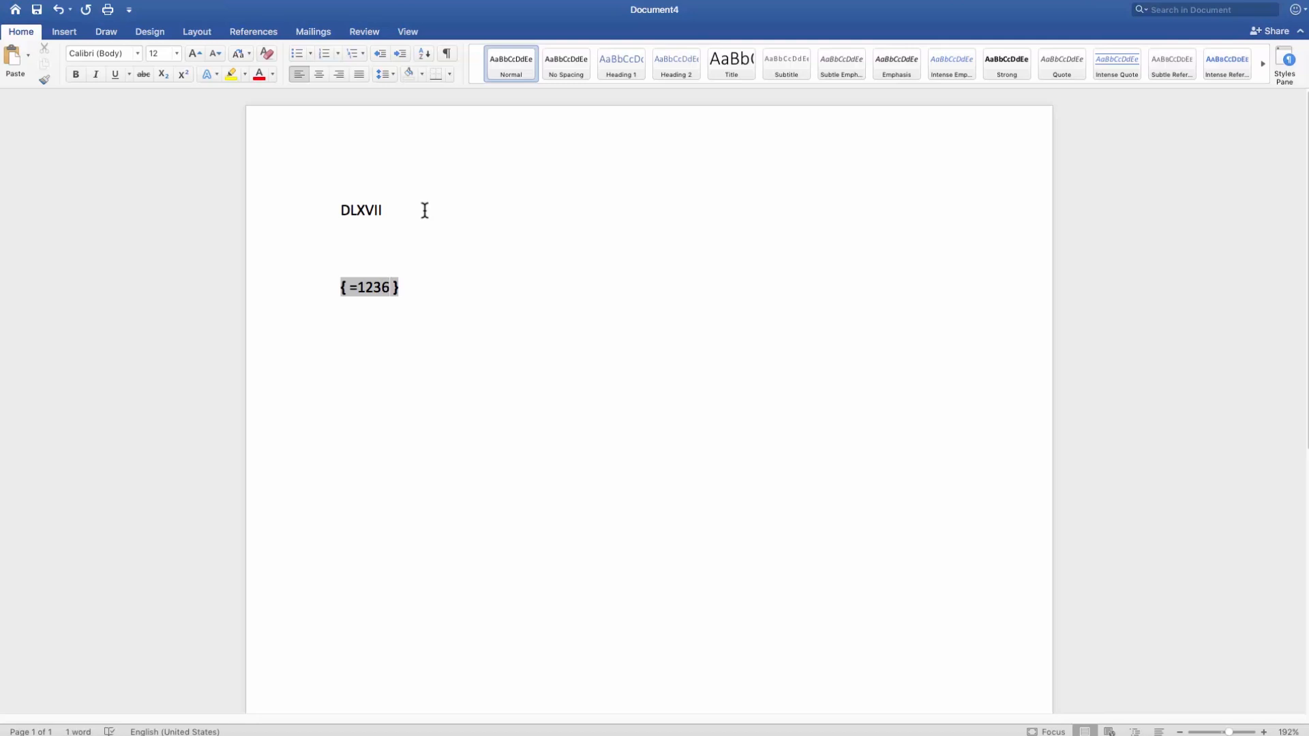
type("\\")
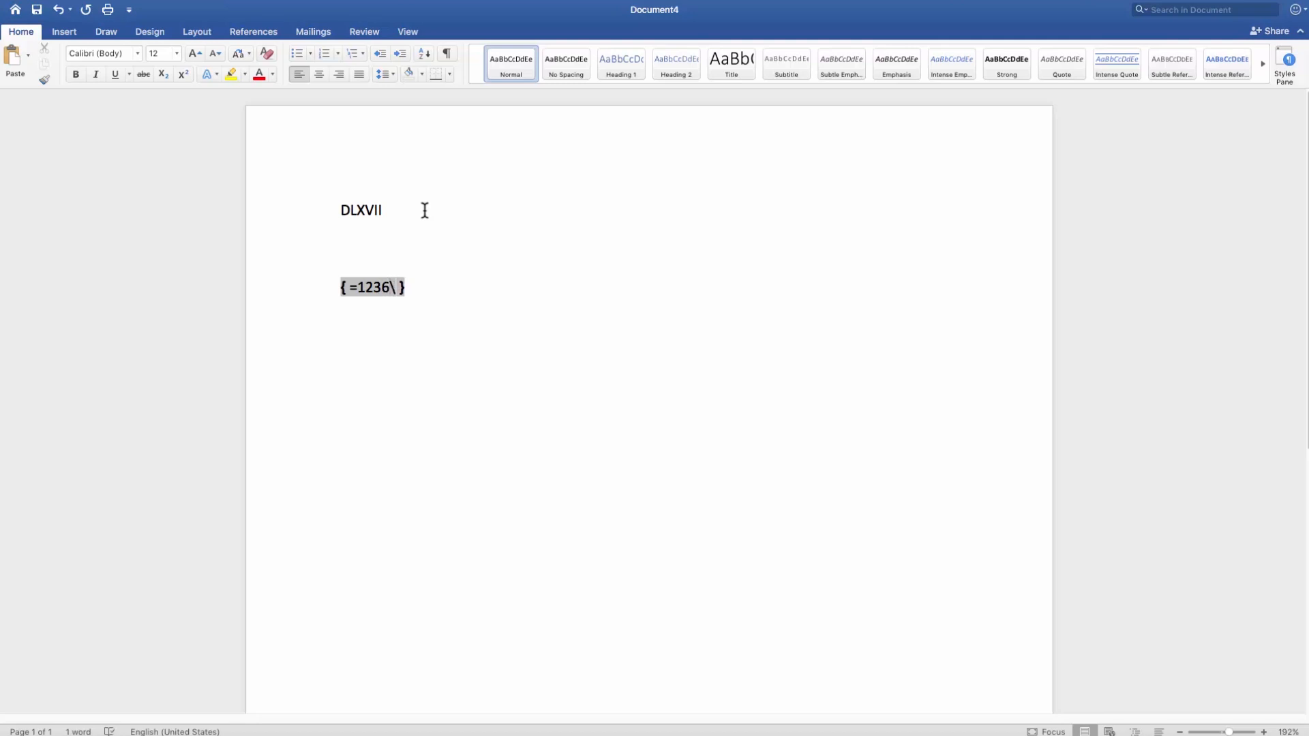
type("*Roman")
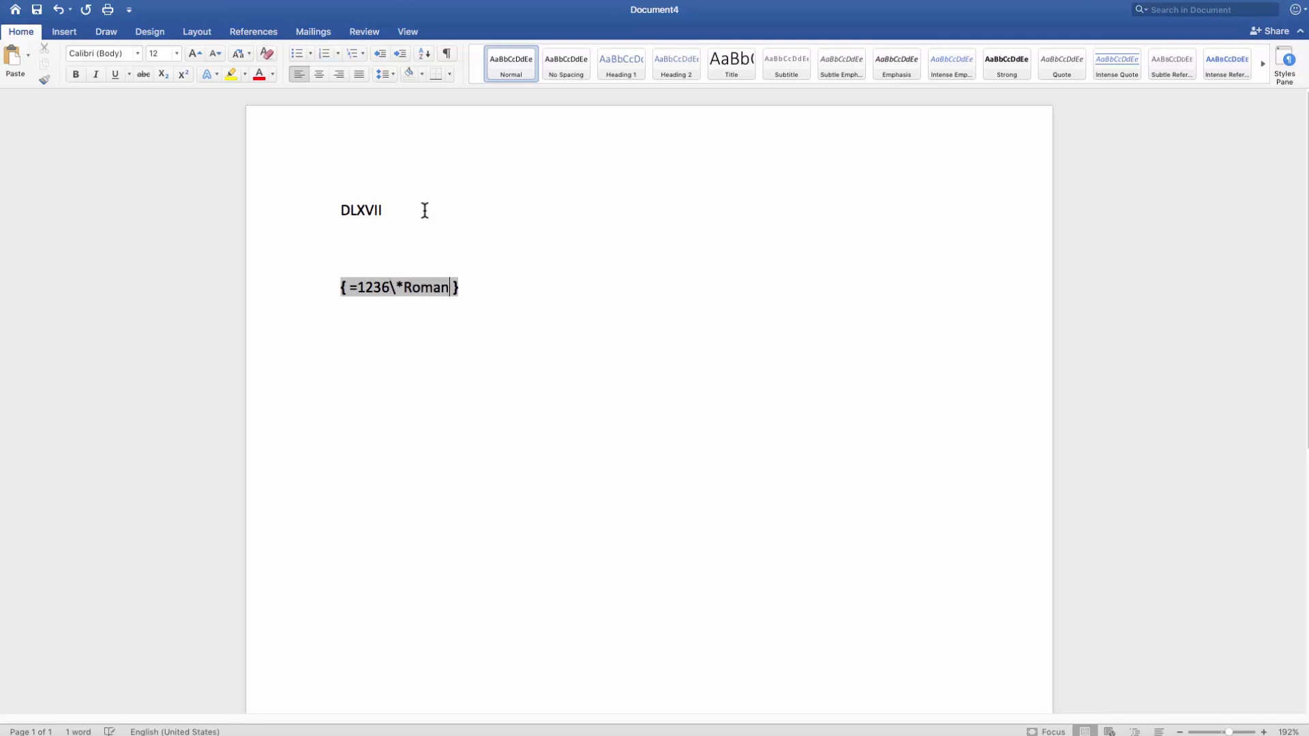
mouse_move(434, 212)
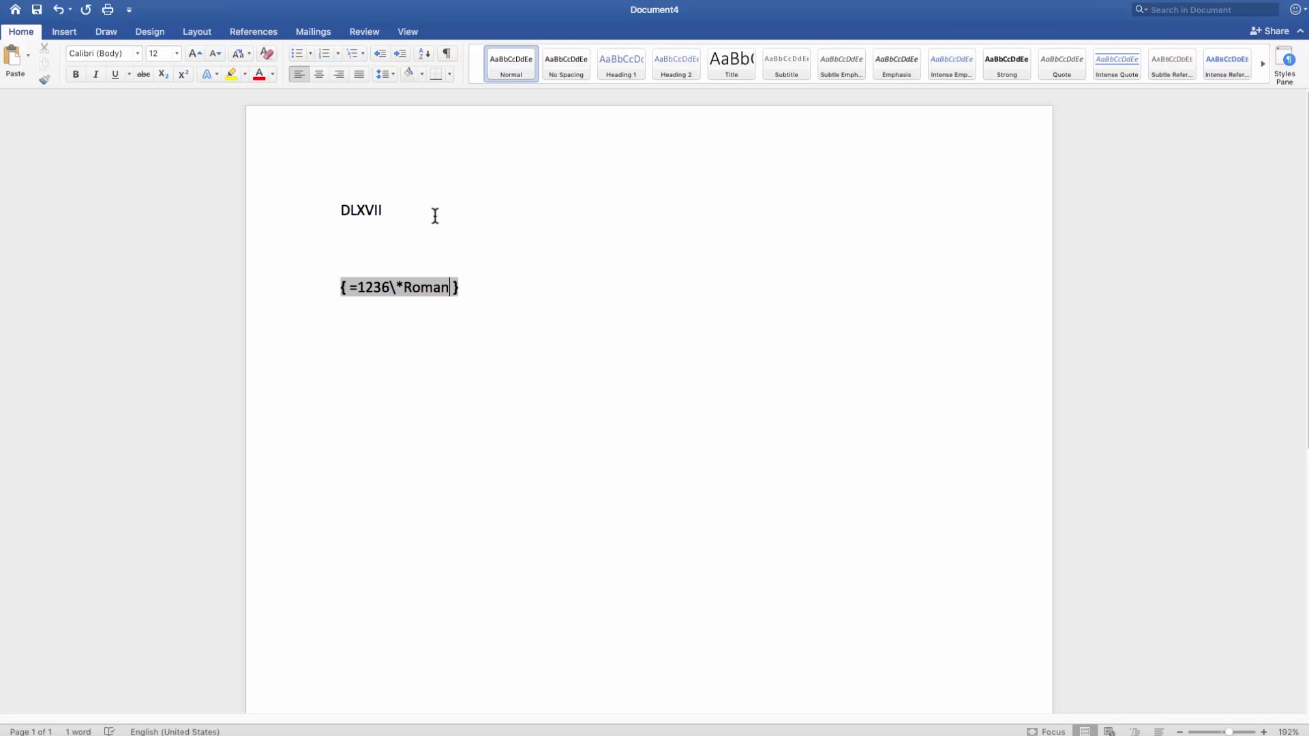